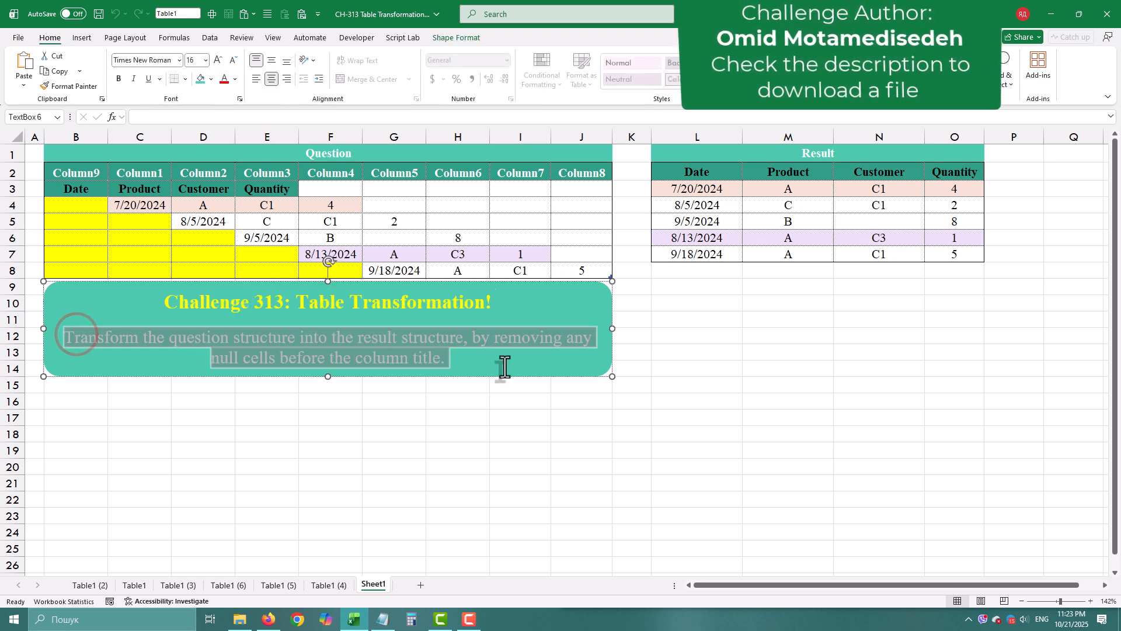
# Preview Column9's Date header and null cell, then add a custom step = Source
pyautogui.click(75, 206)
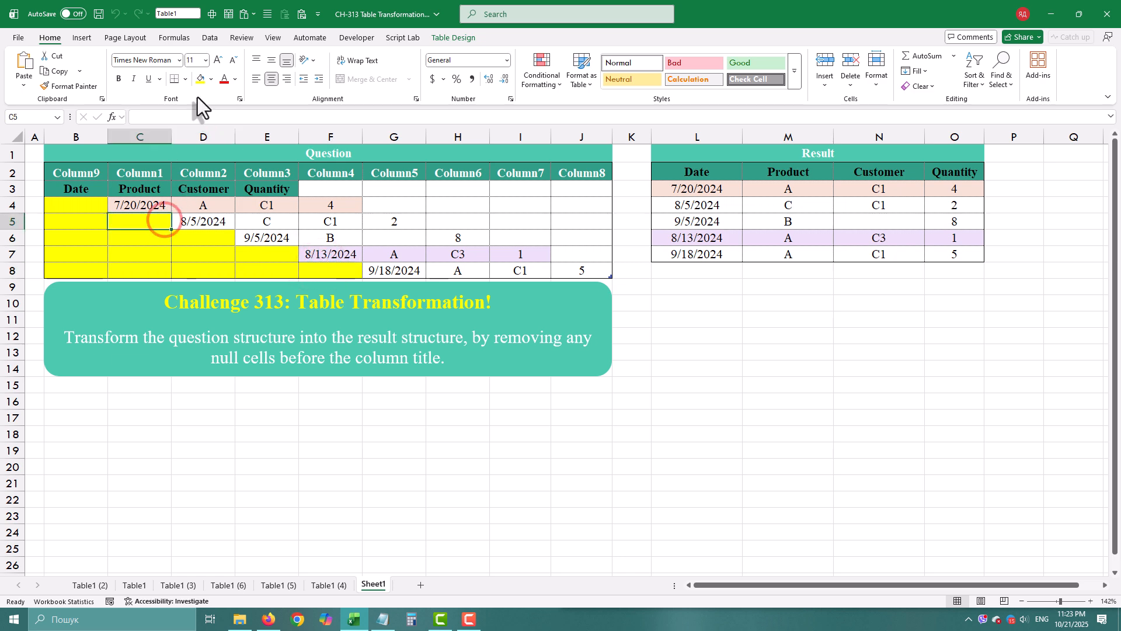
pyautogui.click(209, 38)
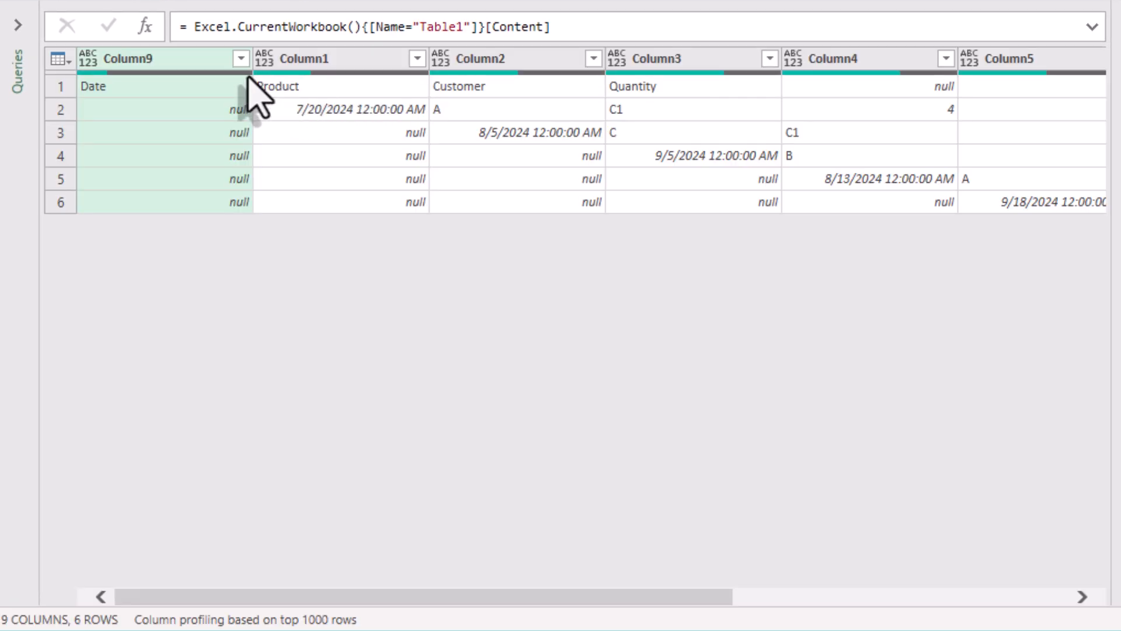
pyautogui.click(142, 85)
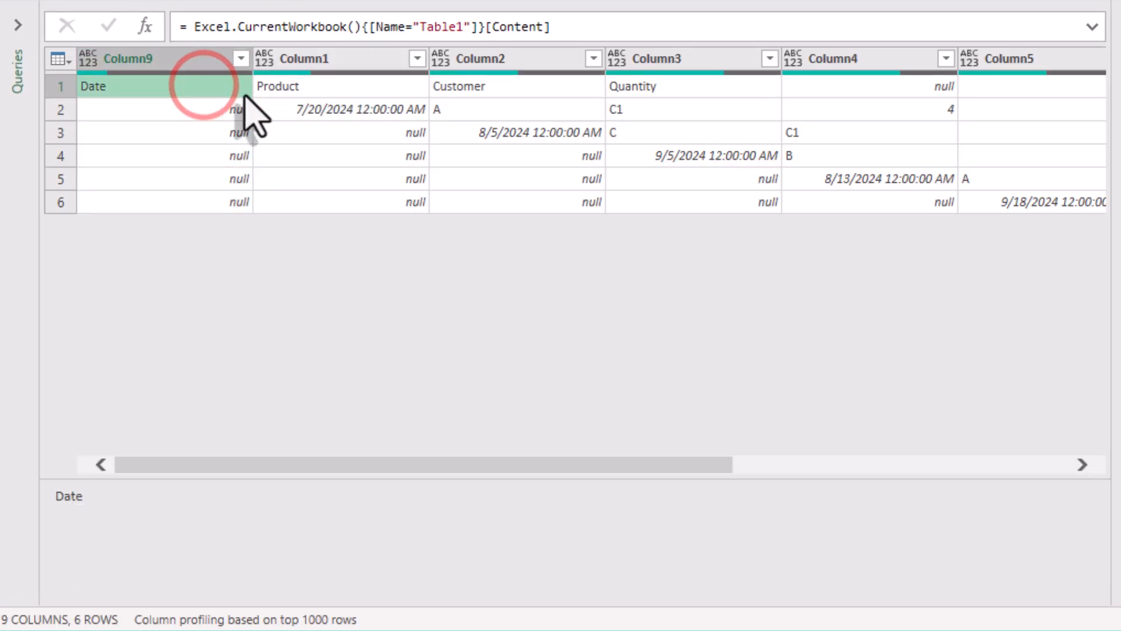
pyautogui.click(673, 85)
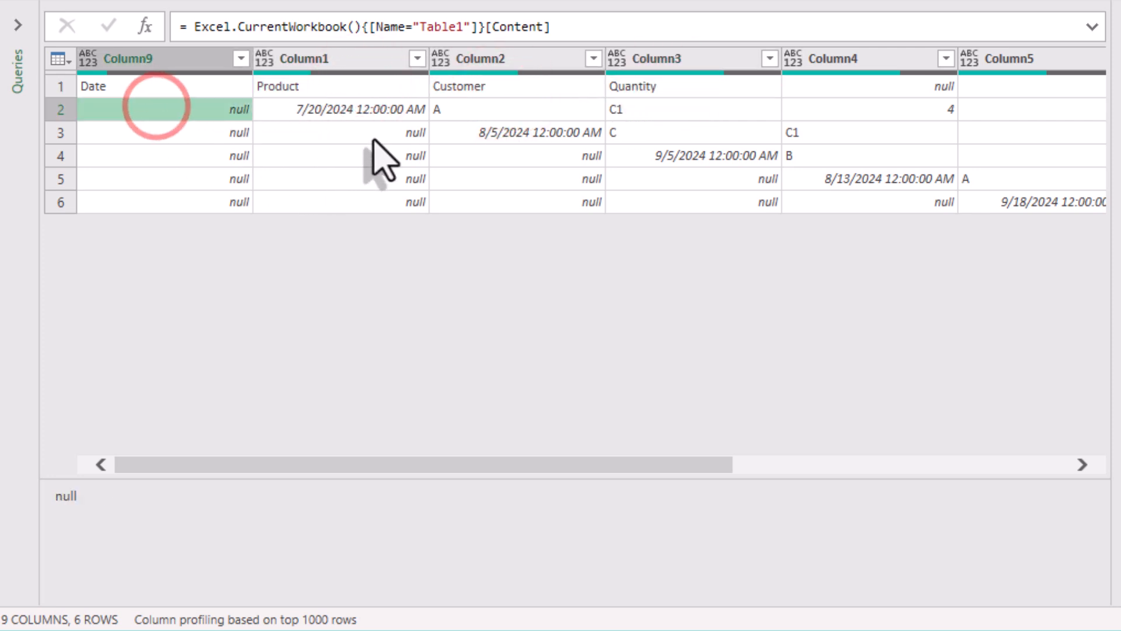
pyautogui.click(704, 179)
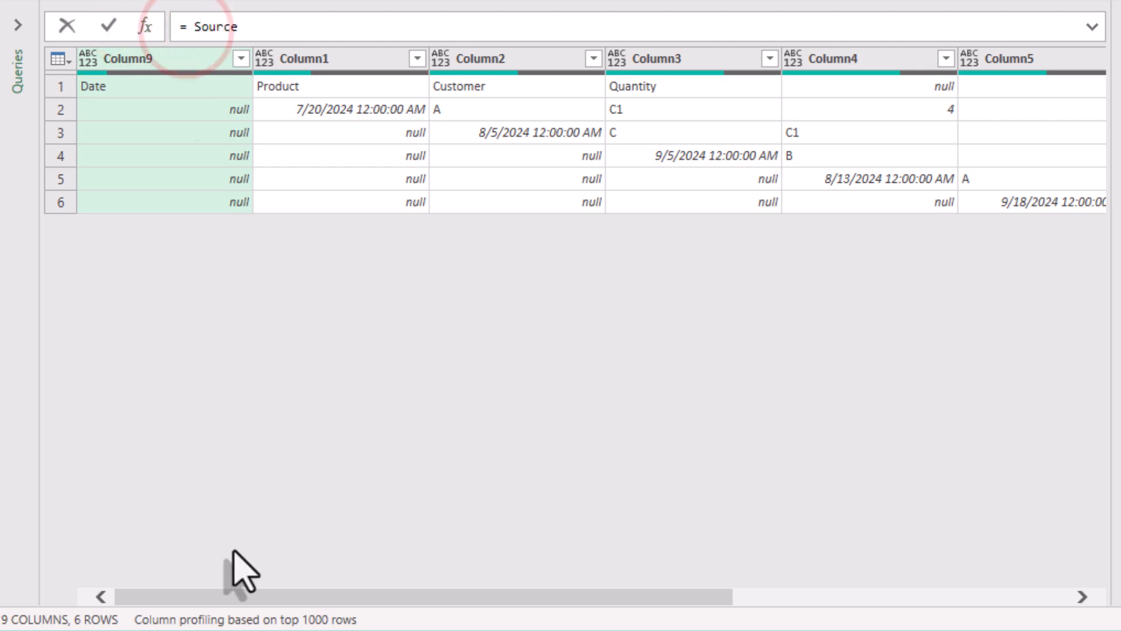
# Set the step to Table.TransformRows(Source, each _) and preview the first and third records
pyautogui.write('Table.')
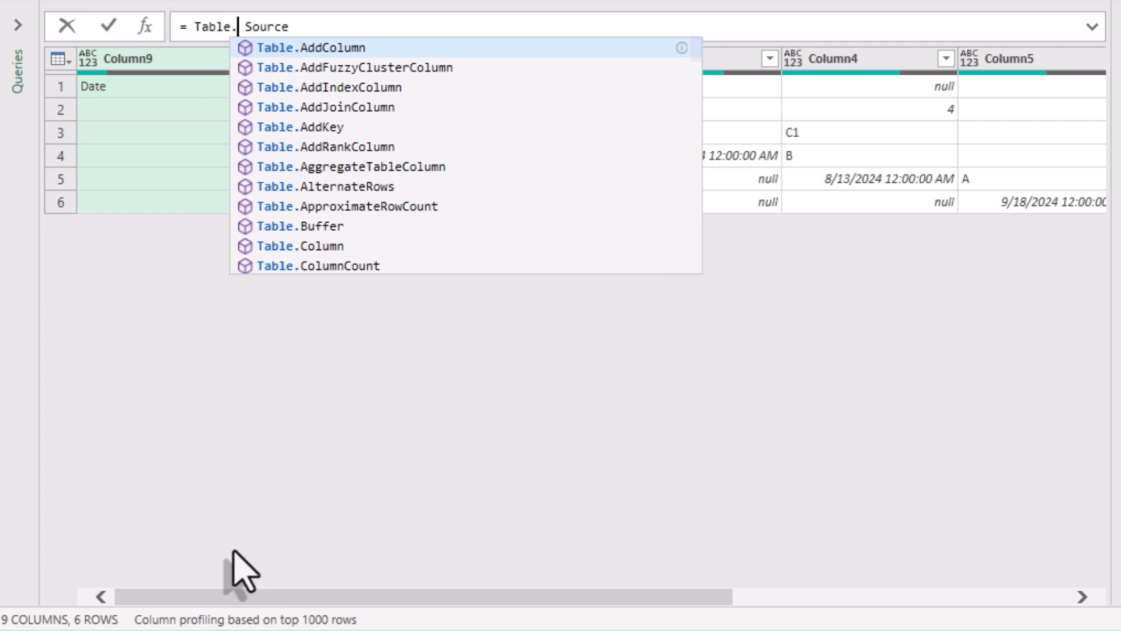
pyautogui.write('Transform')
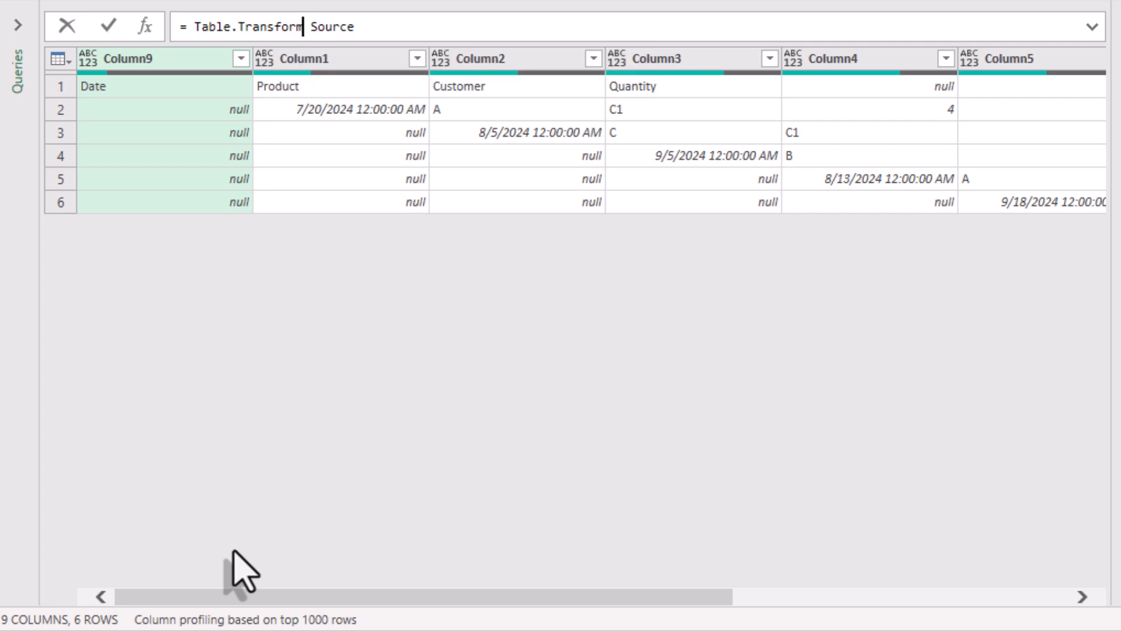
pyautogui.write('Rows(')
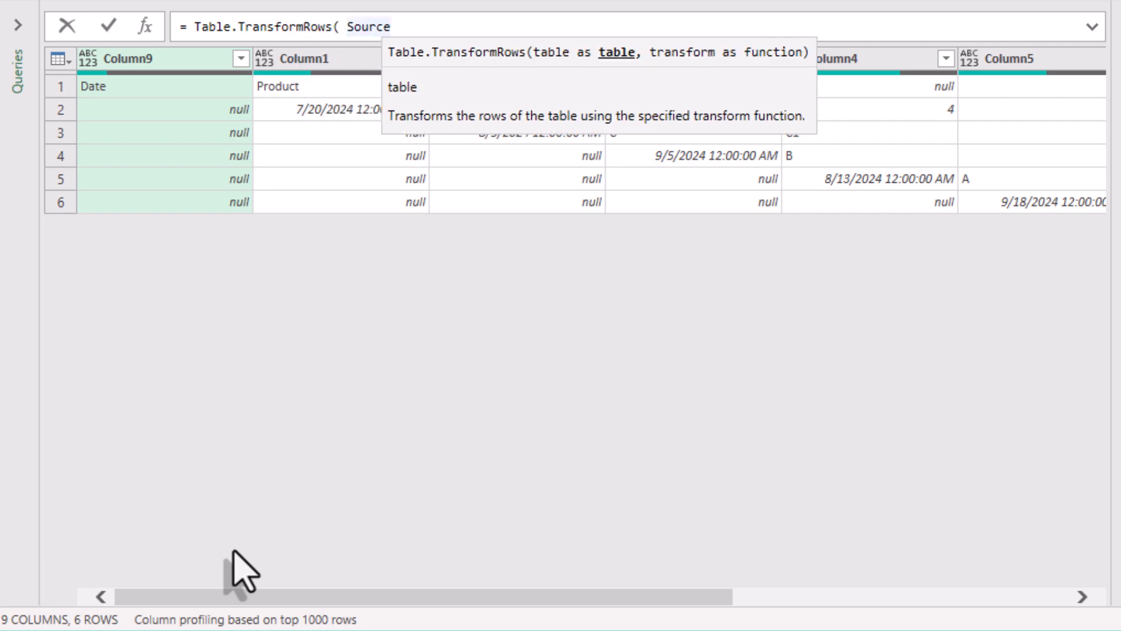
pyautogui.write(',')
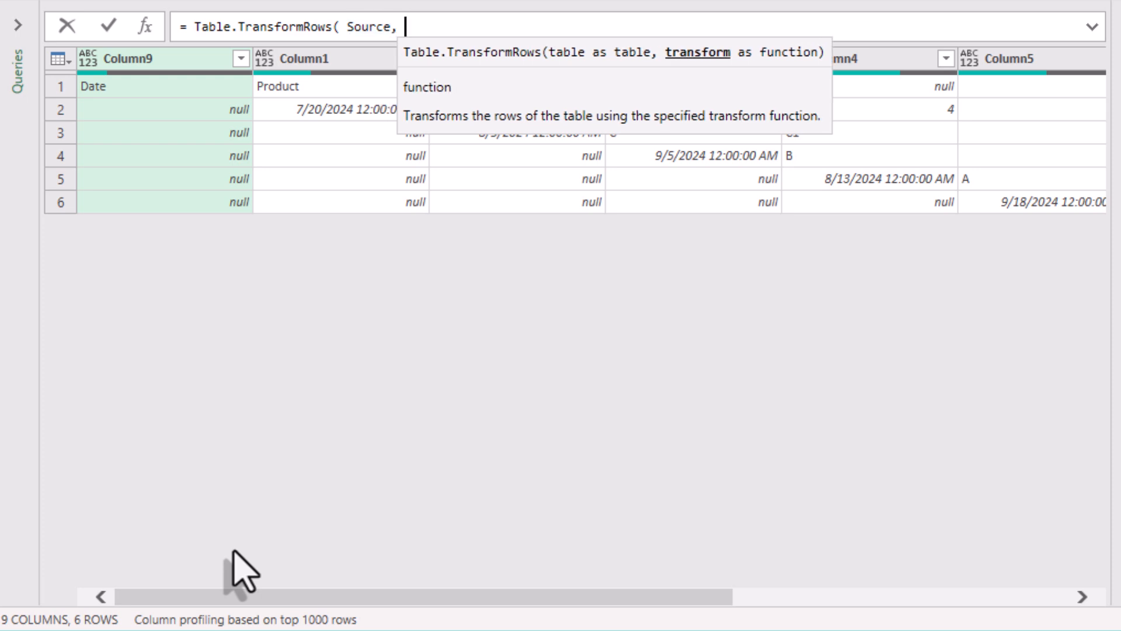
pyautogui.write('each _')
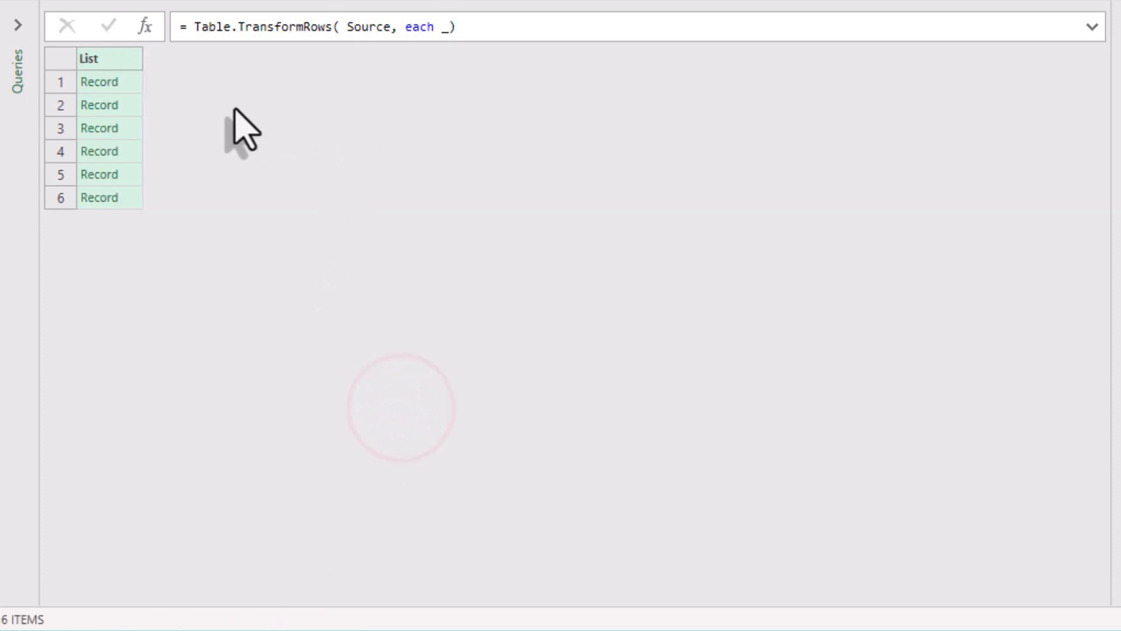
pyautogui.click(101, 81)
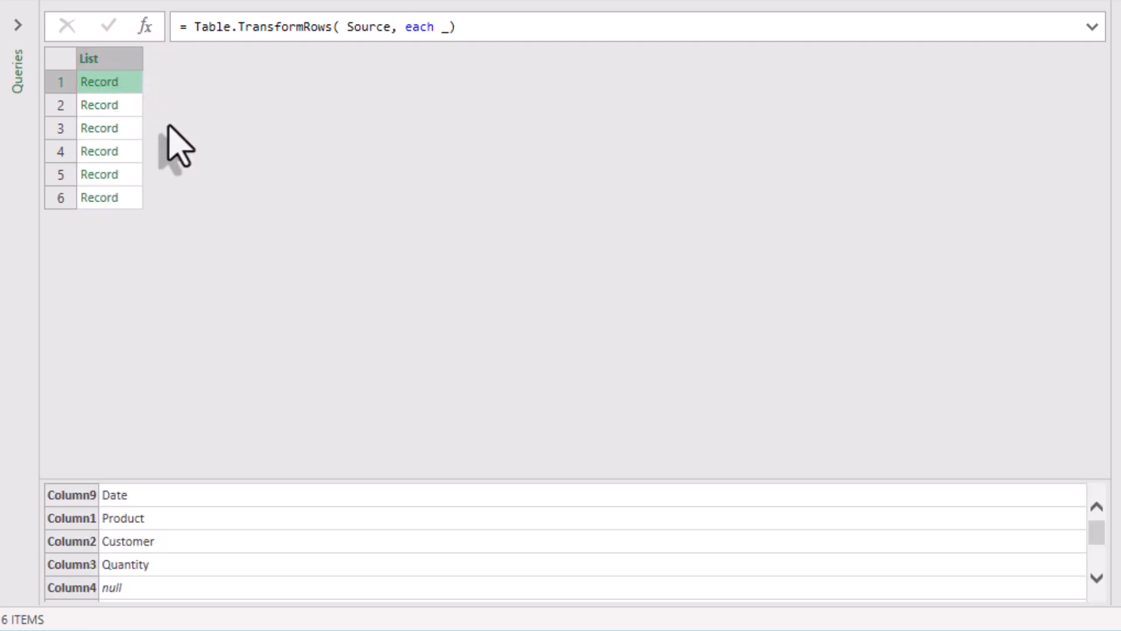
pyautogui.click(100, 128)
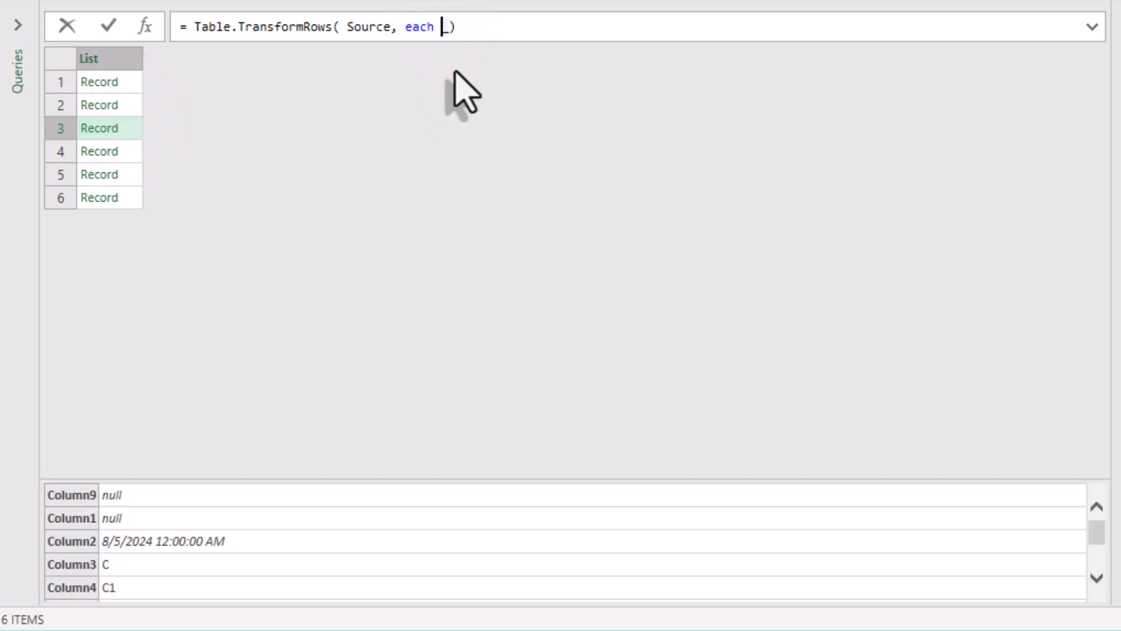
# Change the row transform to each Record.FieldValues(_), yielding six lists
pyautogui.write('Recod')
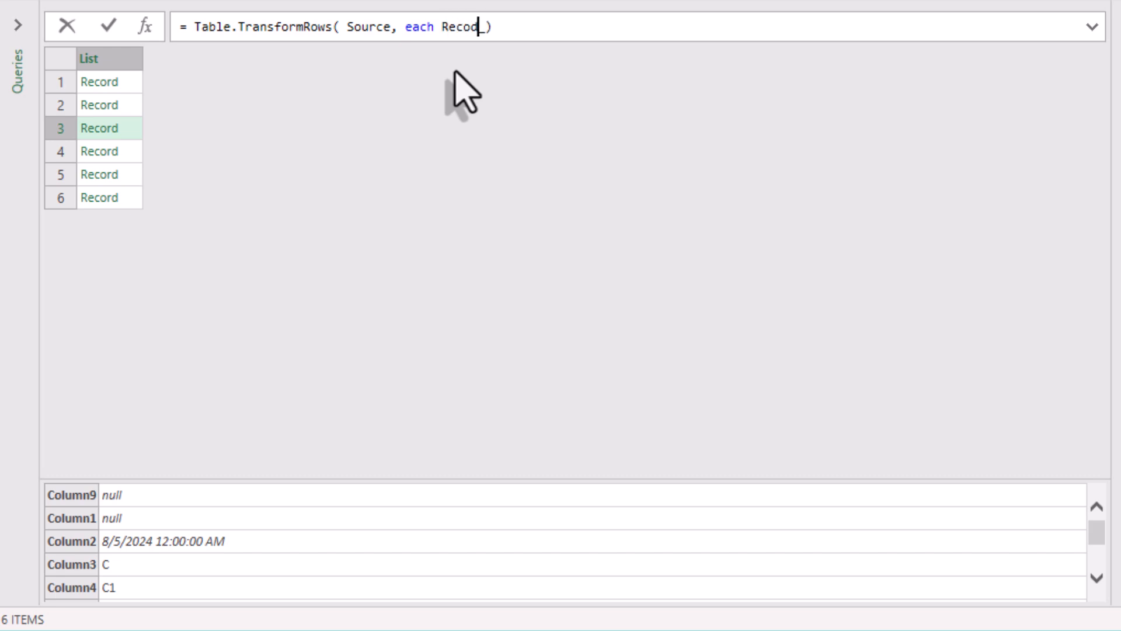
pyautogui.write('d.FieldValues')
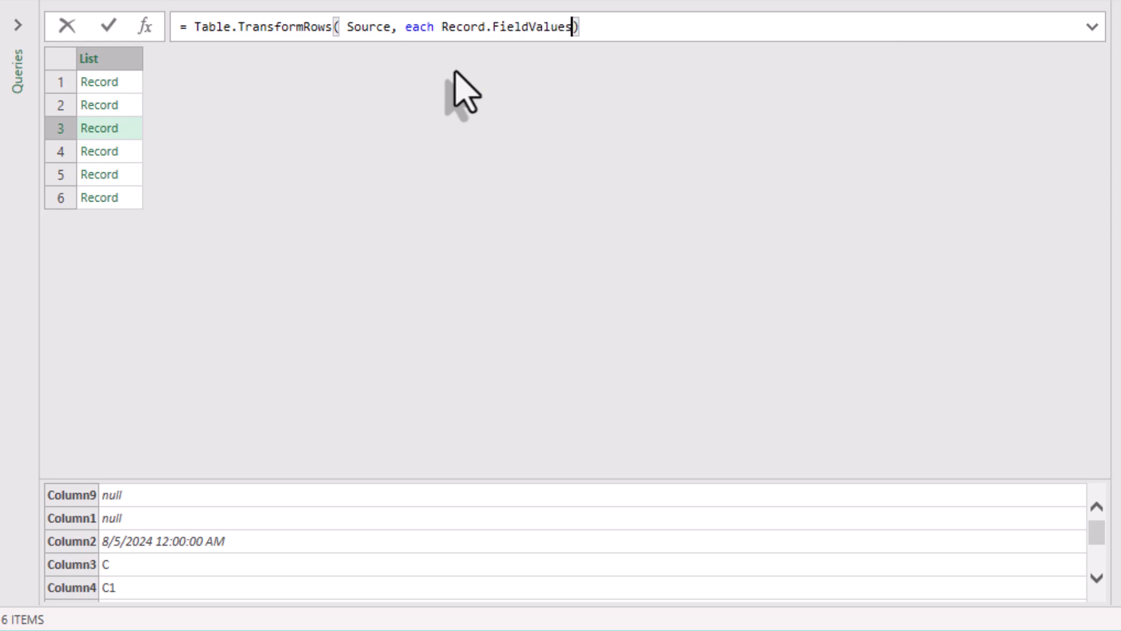
pyautogui.write('()')
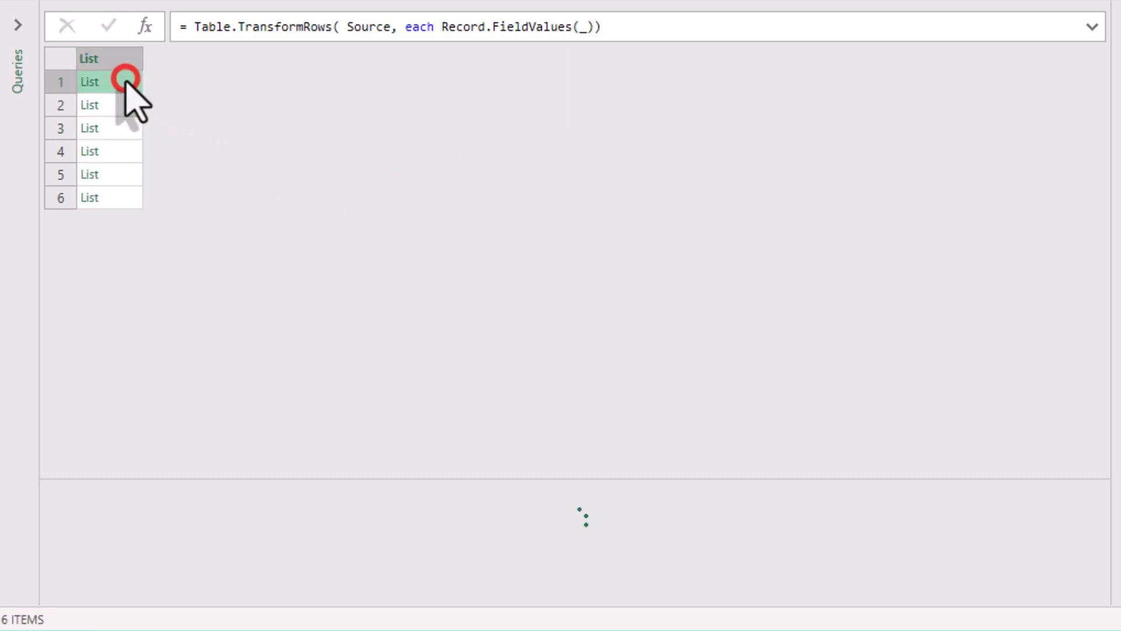
# Preview the header list and the third, fourth and fifth rows' value lists
pyautogui.click(90, 128)
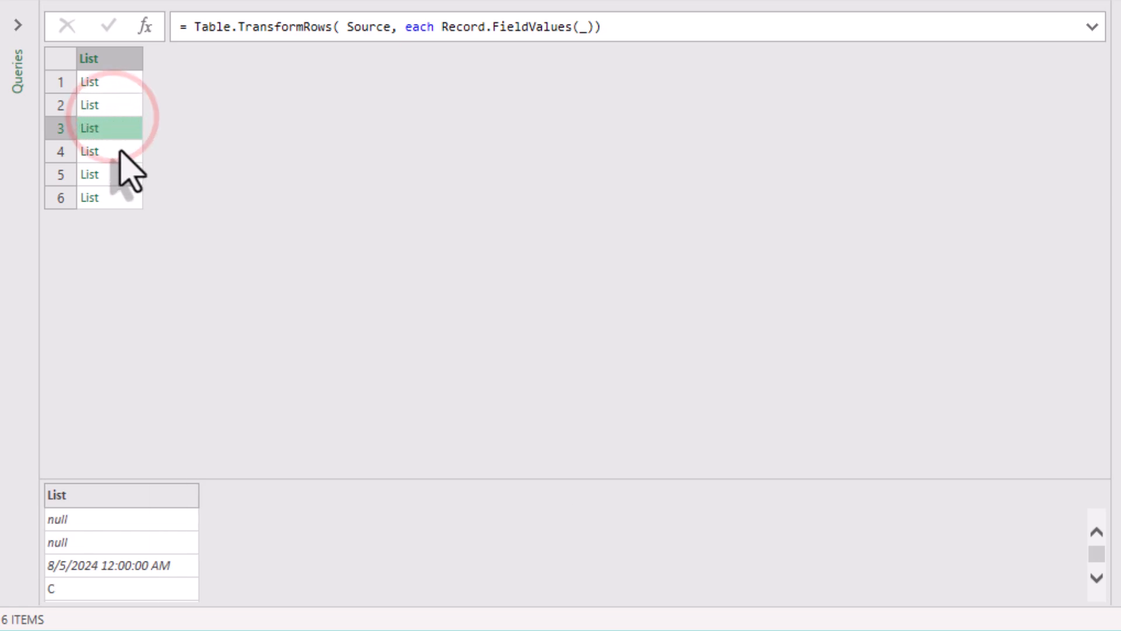
pyautogui.click(90, 151)
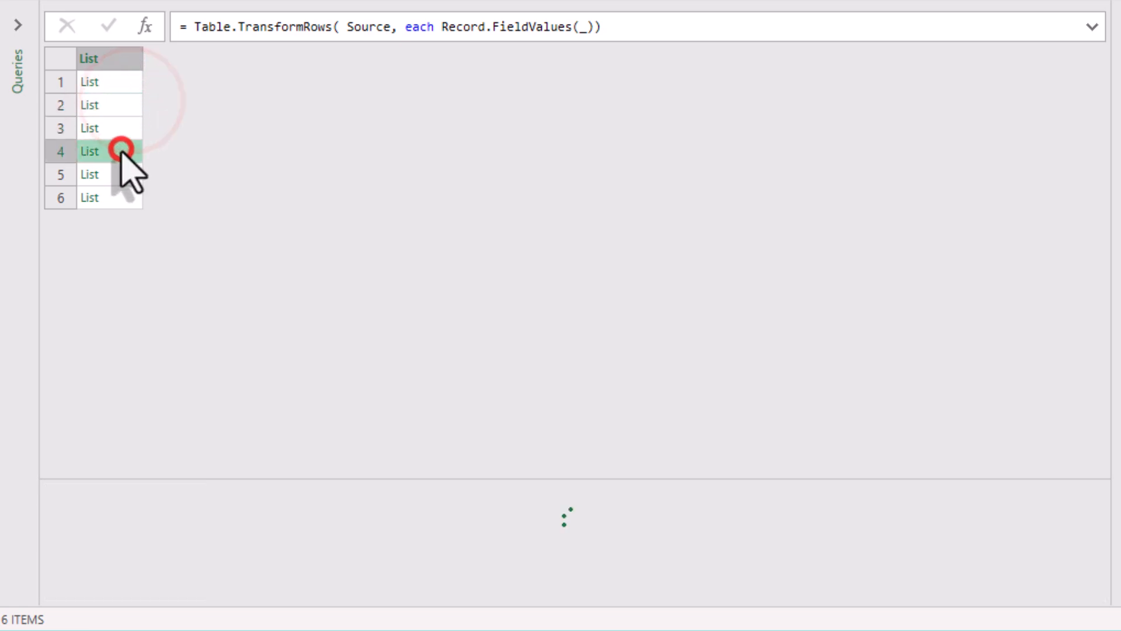
pyautogui.click(90, 151)
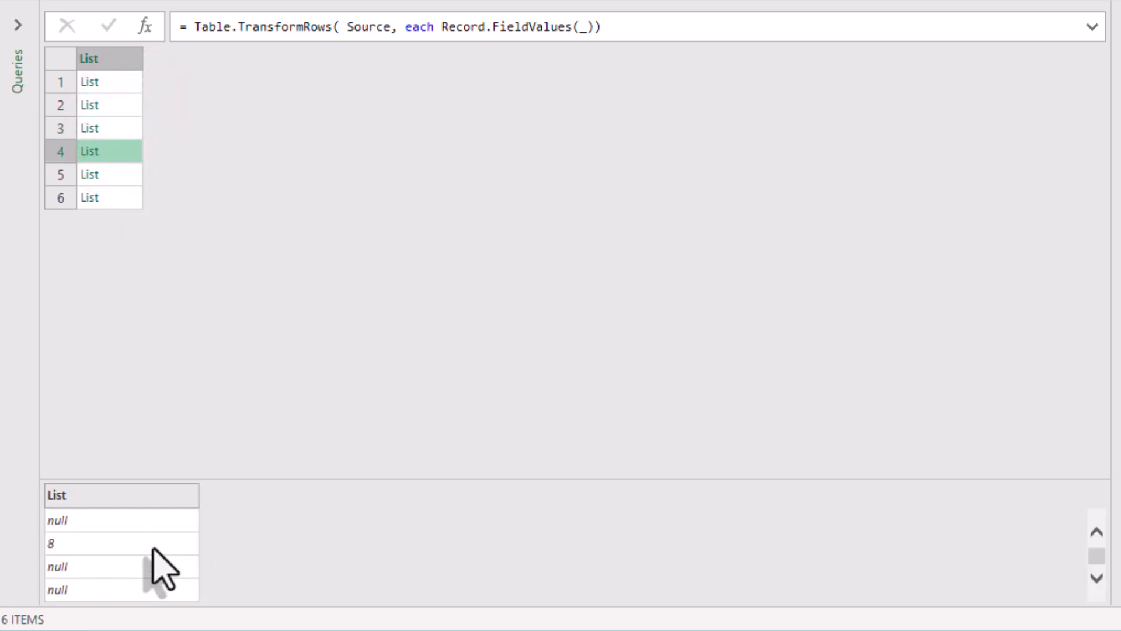
pyautogui.click(90, 81)
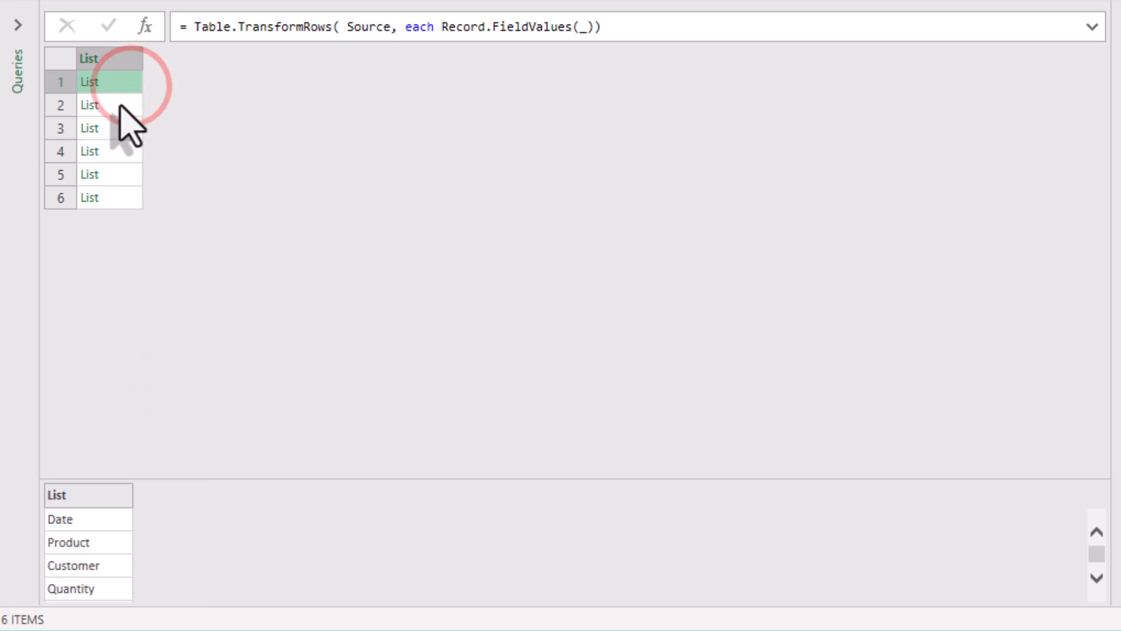
pyautogui.click(107, 174)
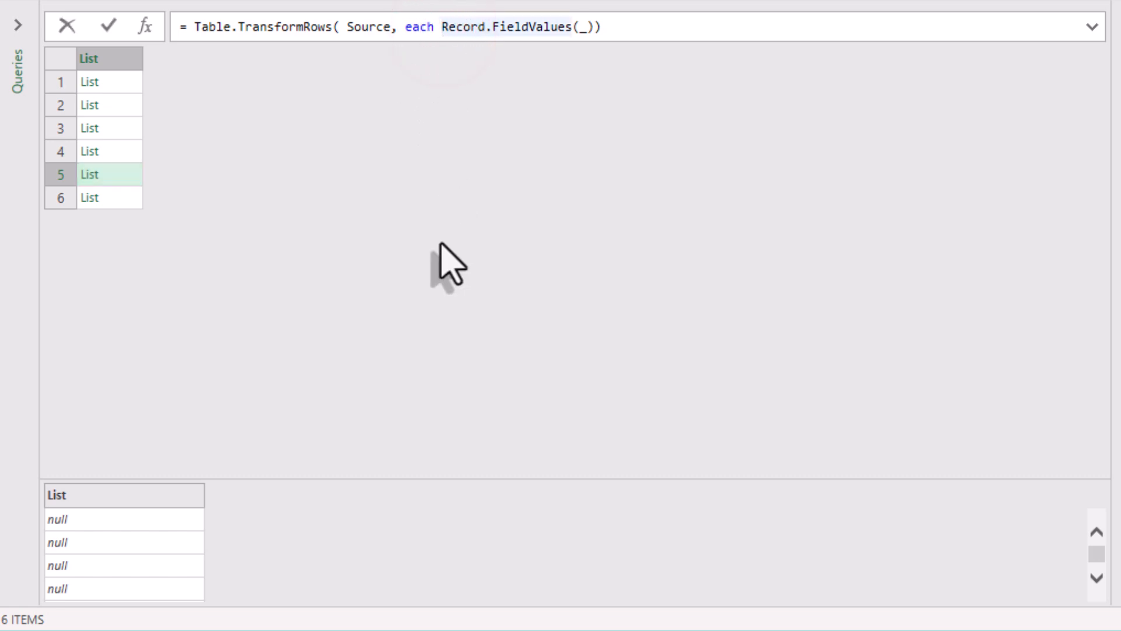
# Wrap the field values in List.Skip(..., each _=null) to drop leading nulls
pyautogui.write('List.Skip(')
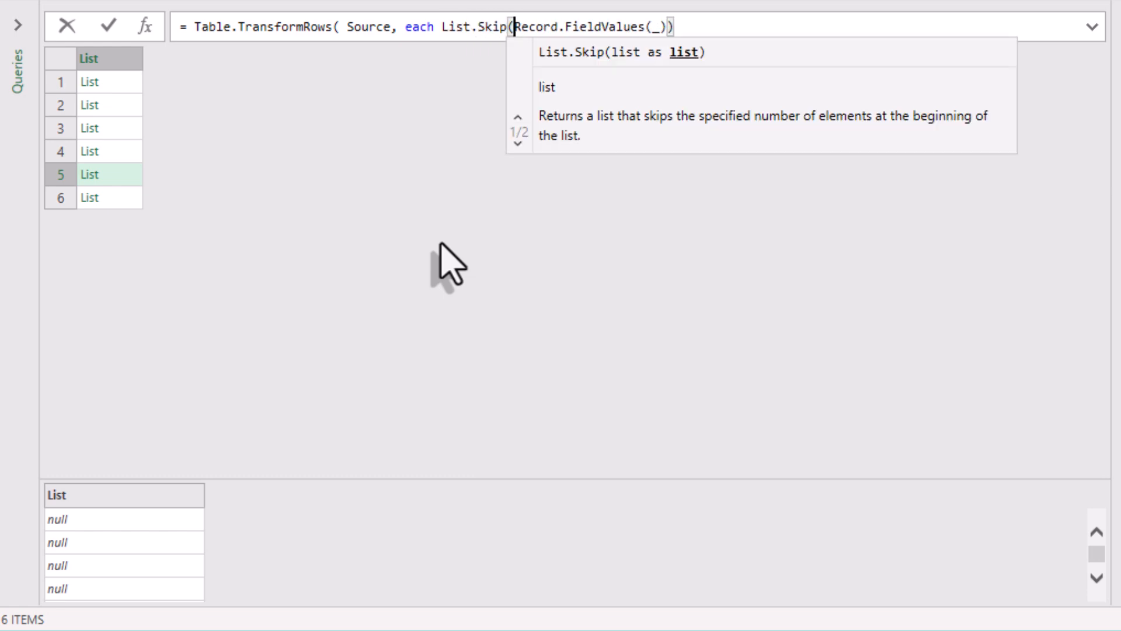
pyautogui.write(',')
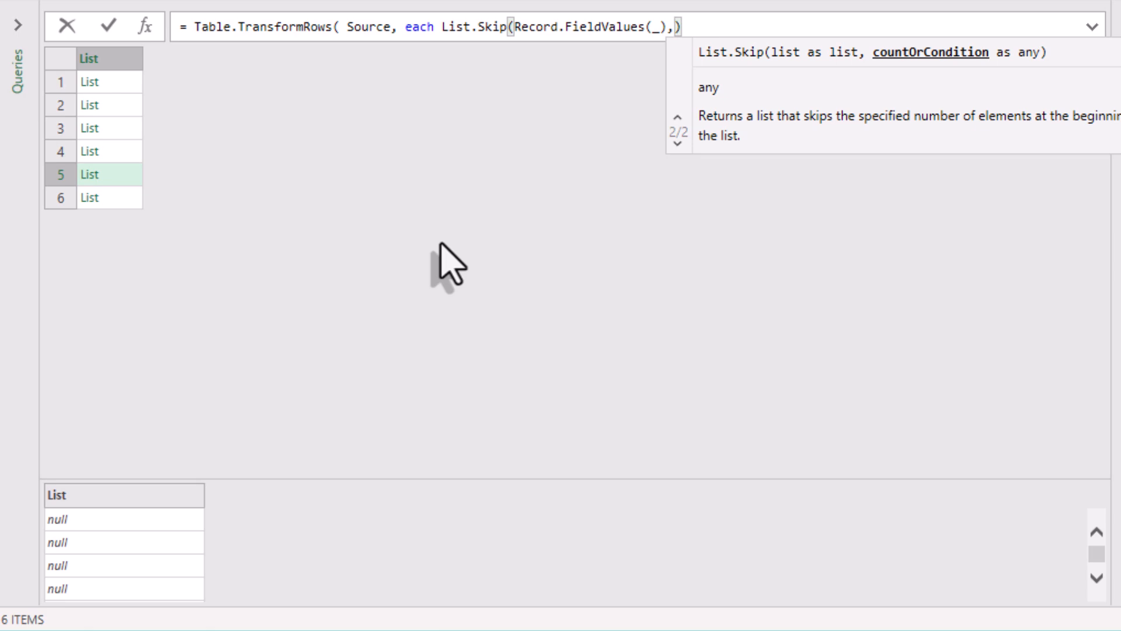
pyautogui.write('each _')
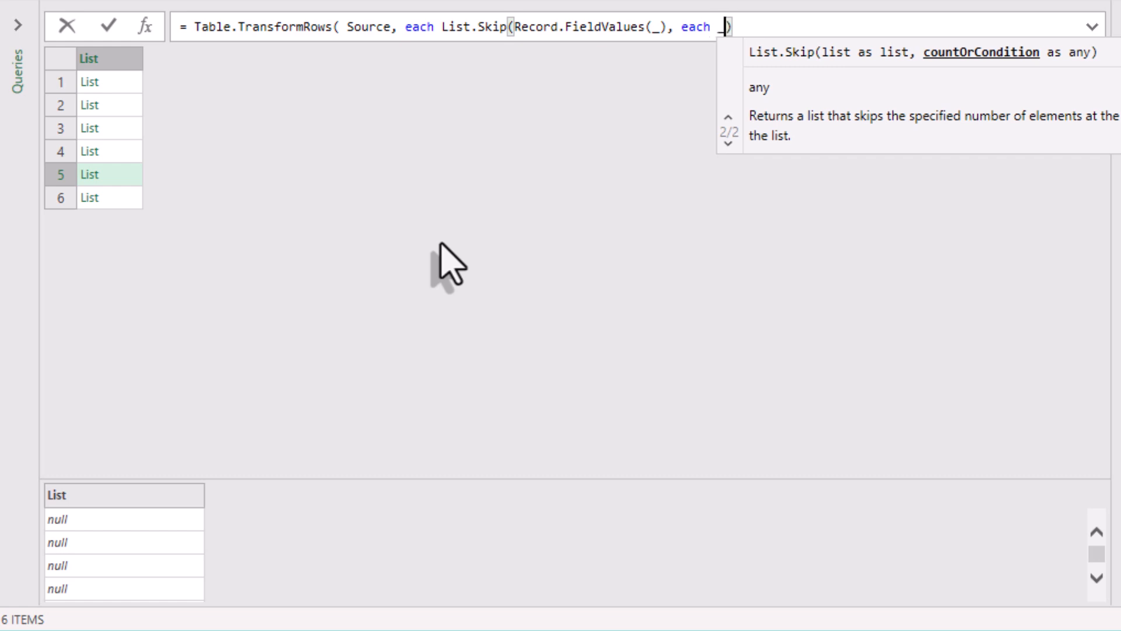
pyautogui.write('=null')
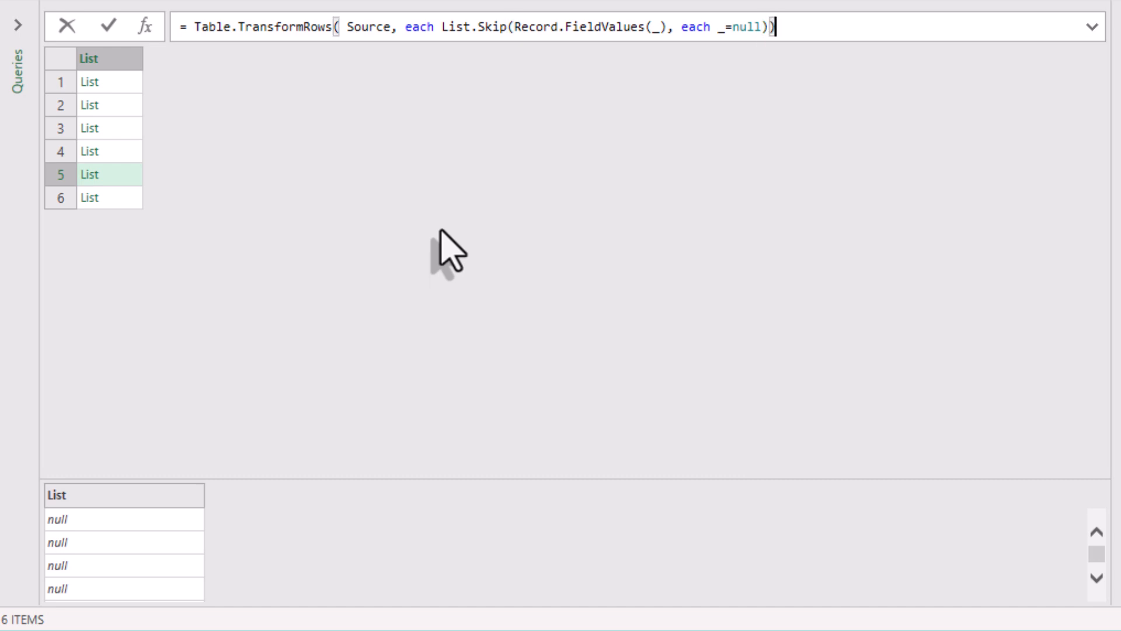
# Preview the first, fourth and another row's lists, then re-enter the formula for editing
pyautogui.click(90, 82)
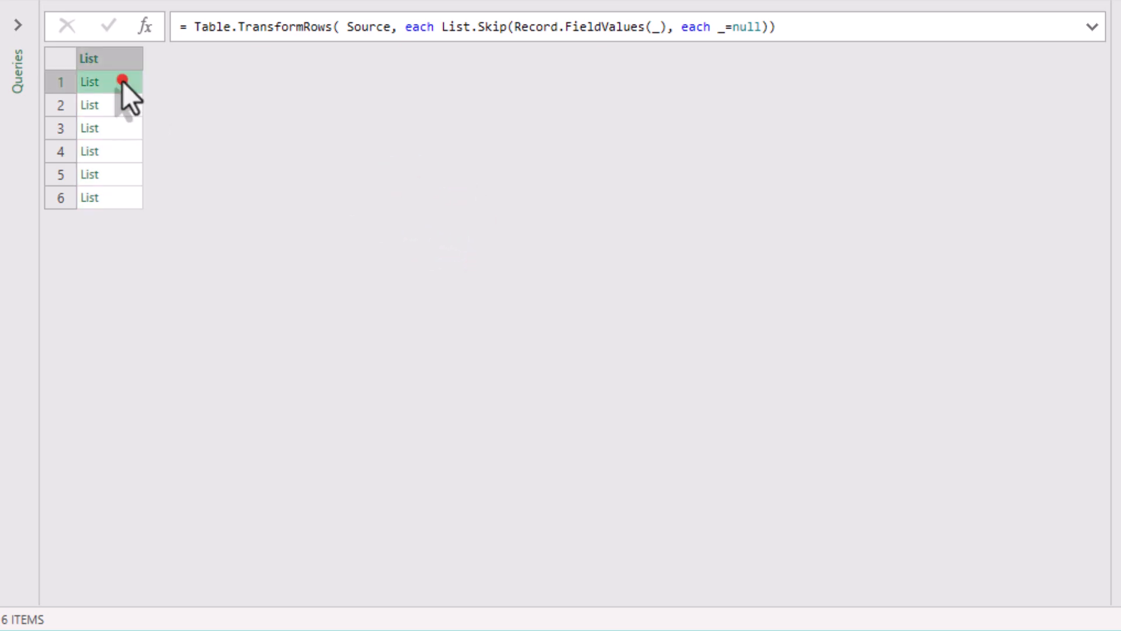
pyautogui.click(107, 151)
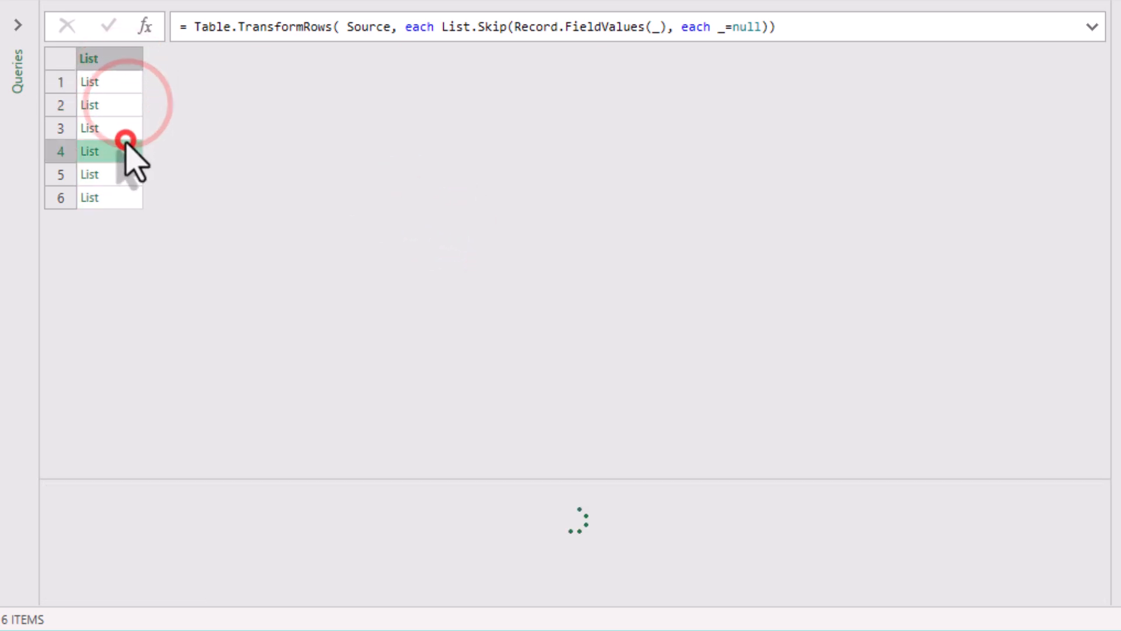
pyautogui.click(90, 174)
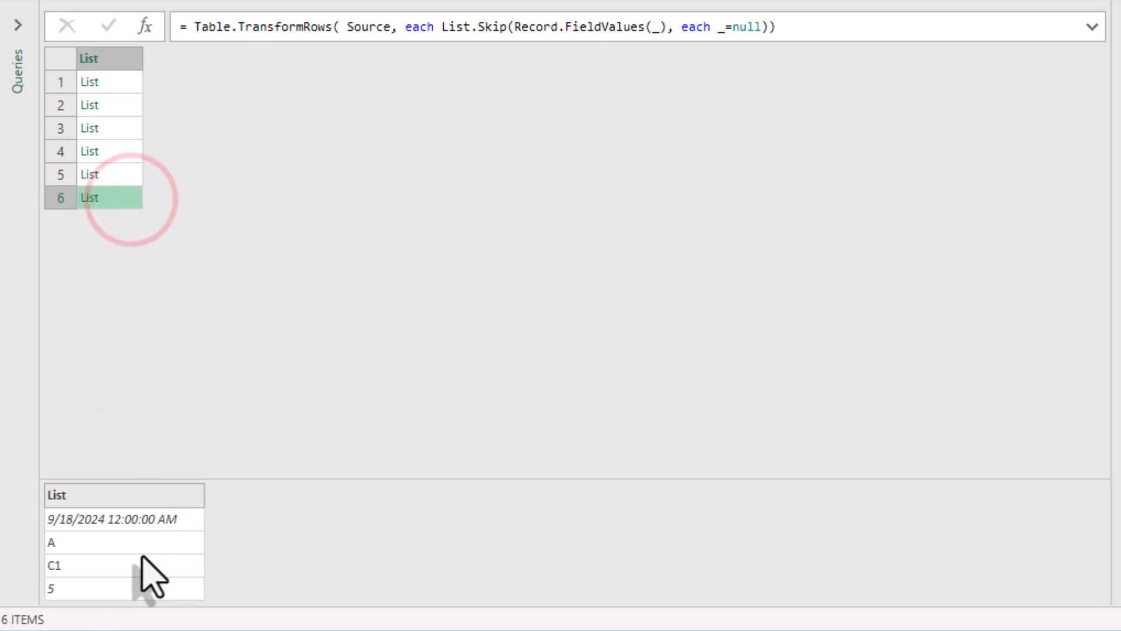
pyautogui.click(88, 129)
pyautogui.write('Li')
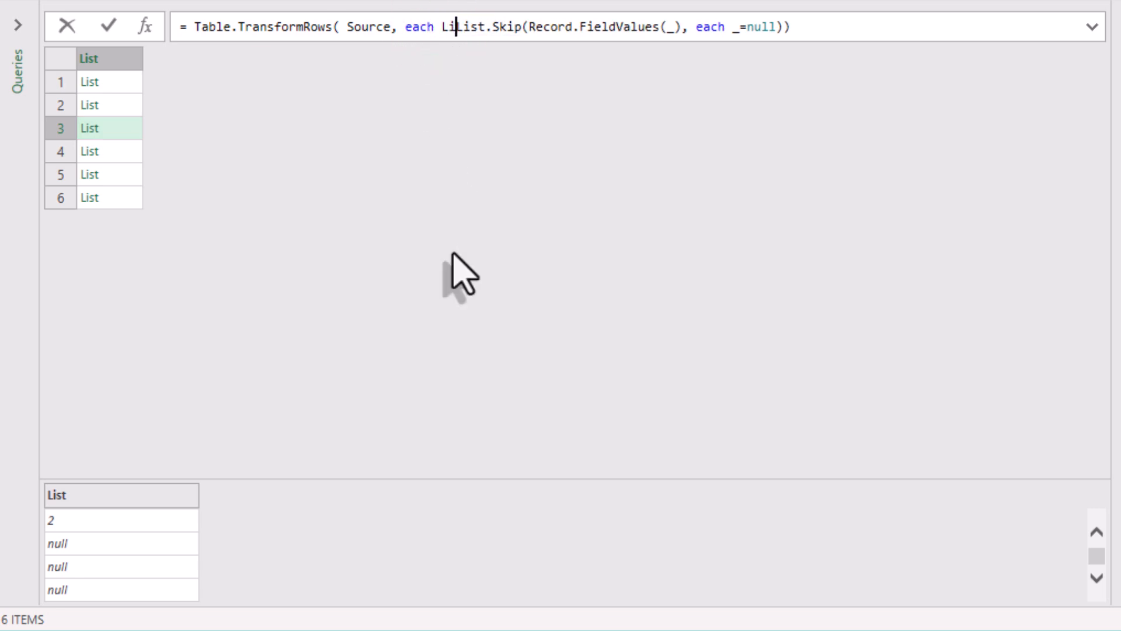
# Wrap the skipped list in List.FirstN(..., 4) to keep four values per row
pyautogui.write('.')
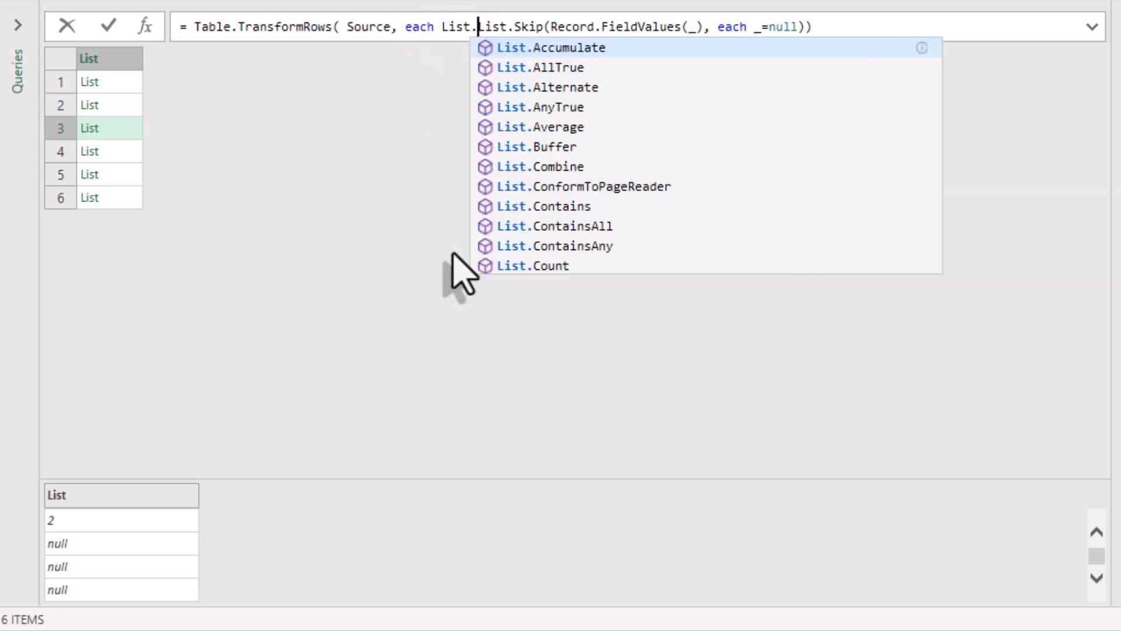
pyautogui.write('First')
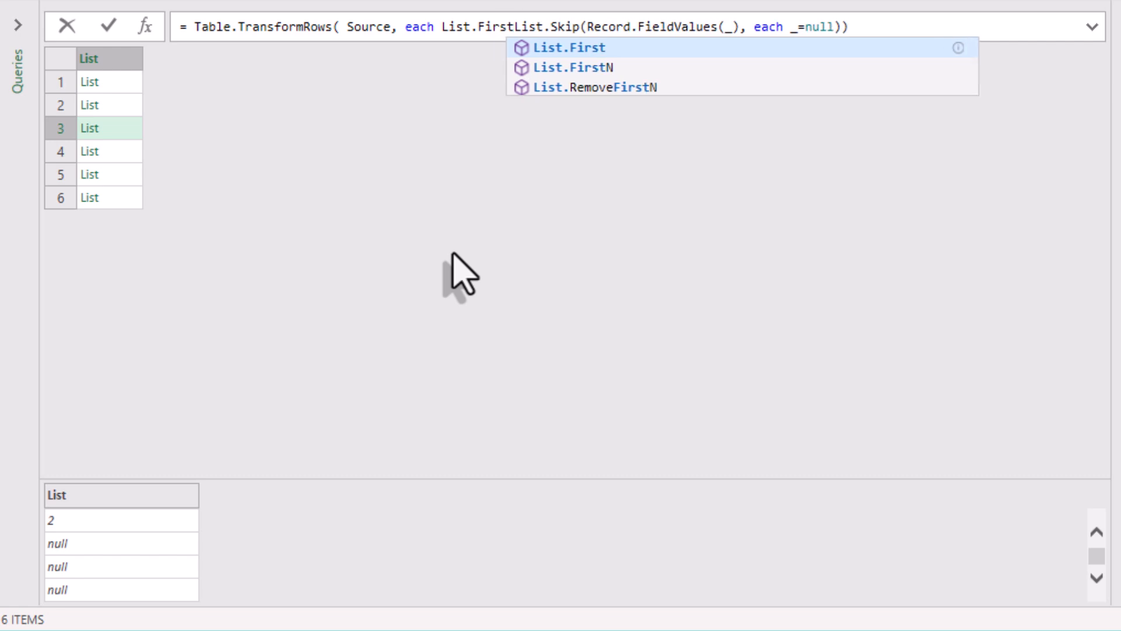
pyautogui.write('N(')
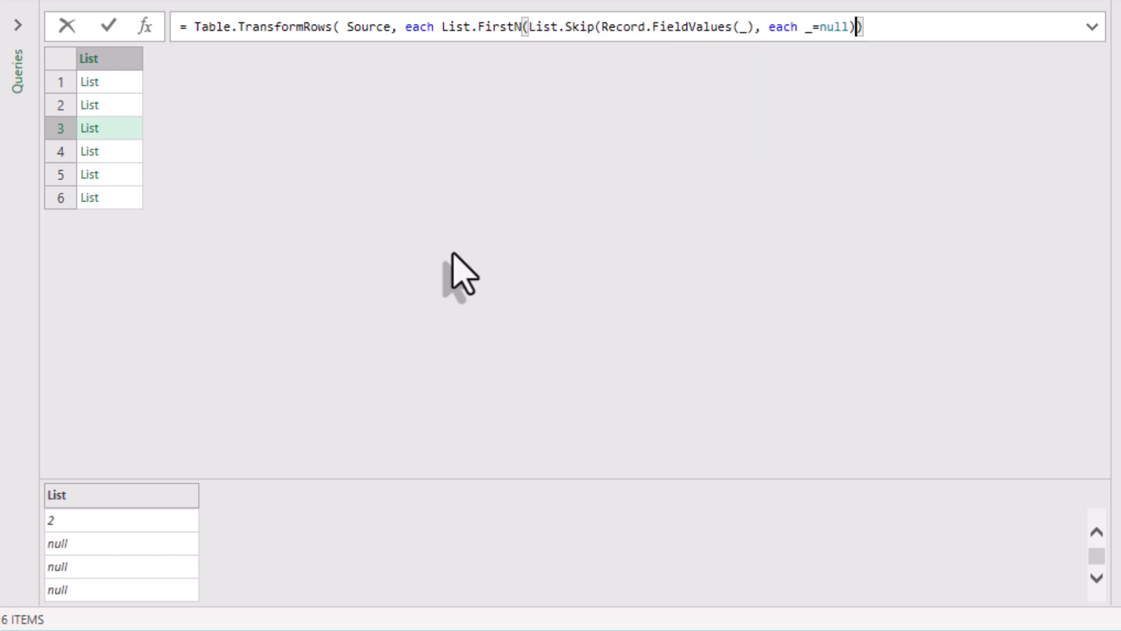
pyautogui.write(',4')
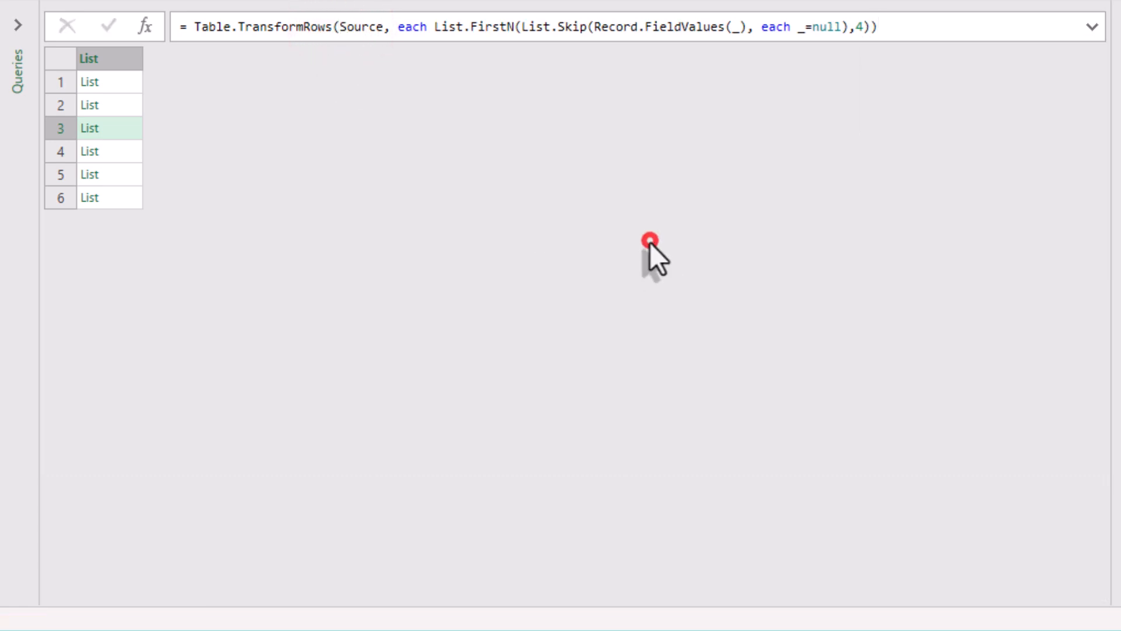
# Preview the second and sixth rows' trimmed four-value lists
pyautogui.click(108, 58)
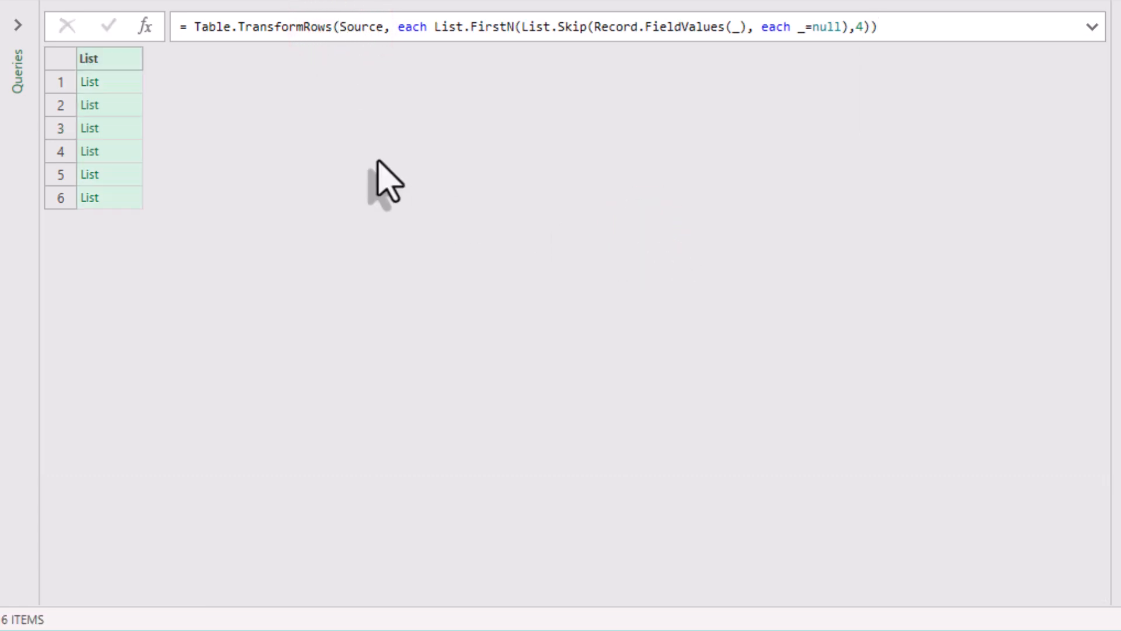
pyautogui.click(110, 105)
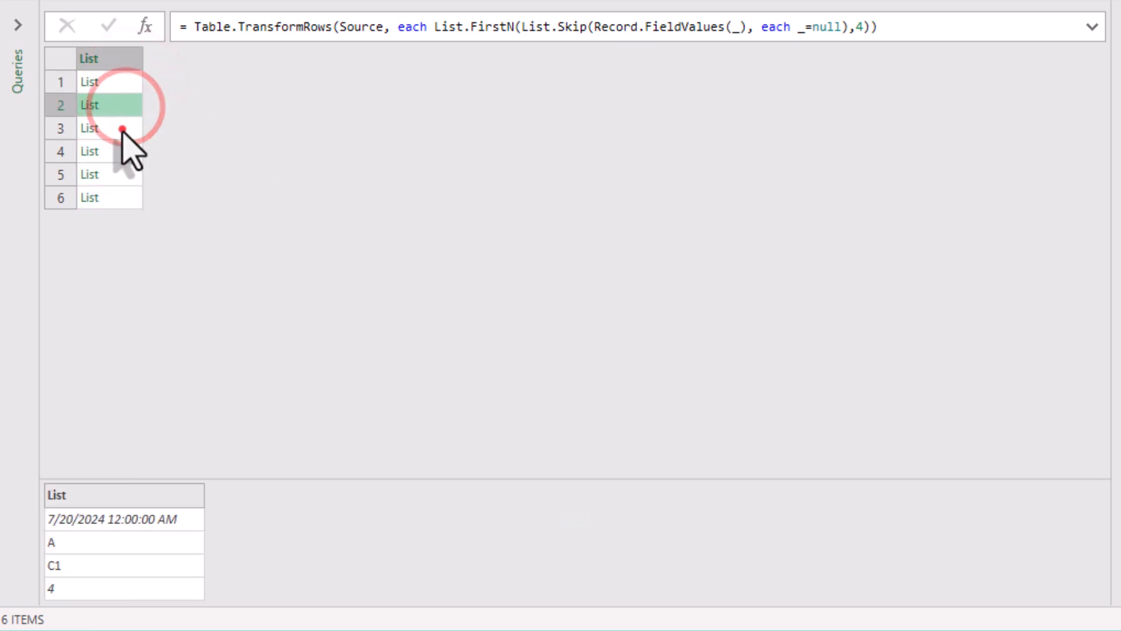
pyautogui.click(110, 197)
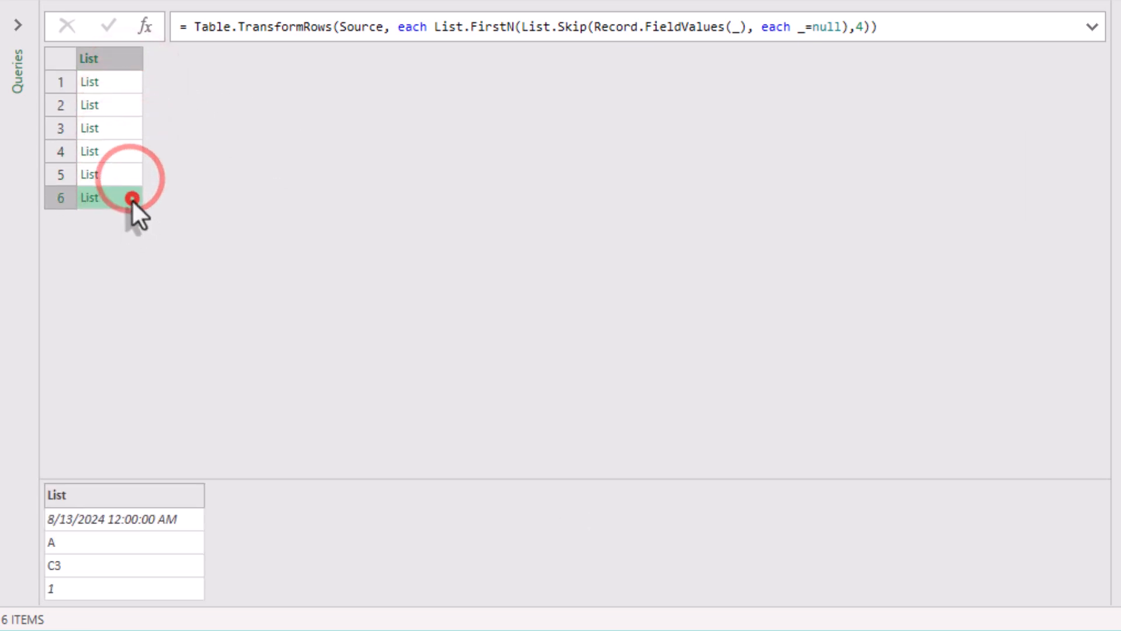
pyautogui.click(108, 197)
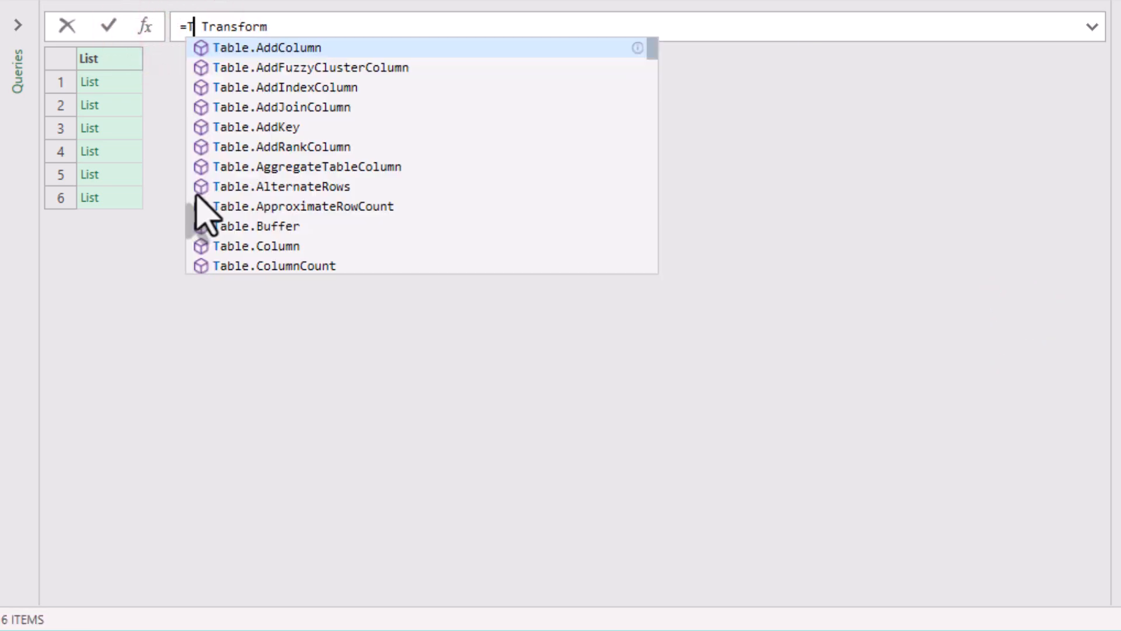
# Add a Custom1 step =Table.FromRows(Transform) giving a four-column, six-row table
pyautogui.write('ablefr')
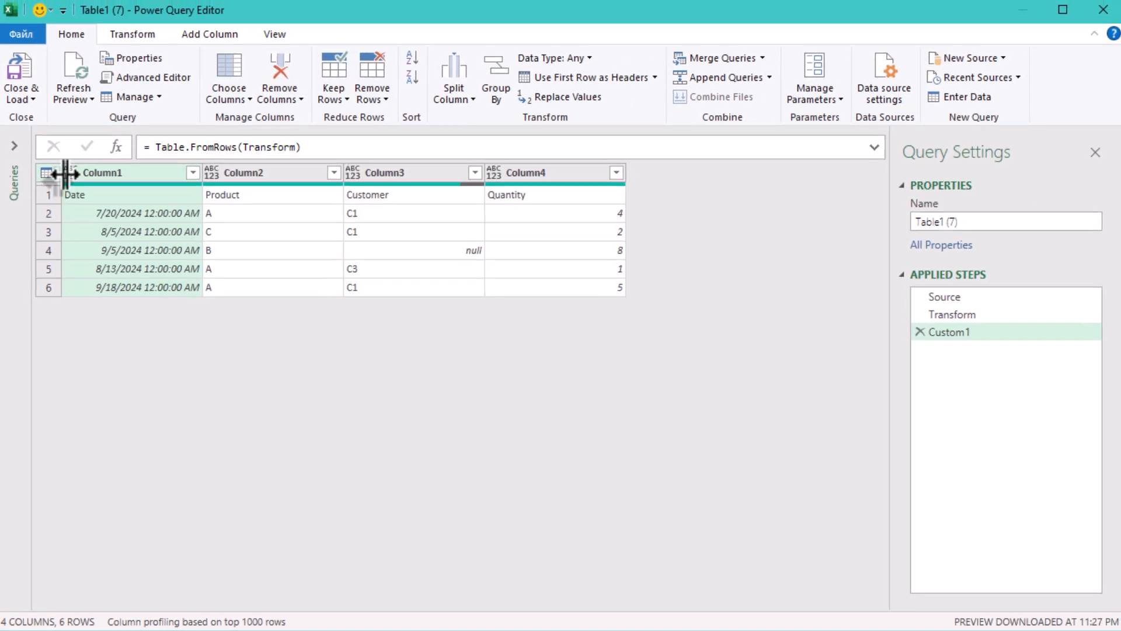
# Promote the first row to headers Date, Product, Customer, Quantity and remove [PromoteAllScalars=true]
pyautogui.click(132, 33)
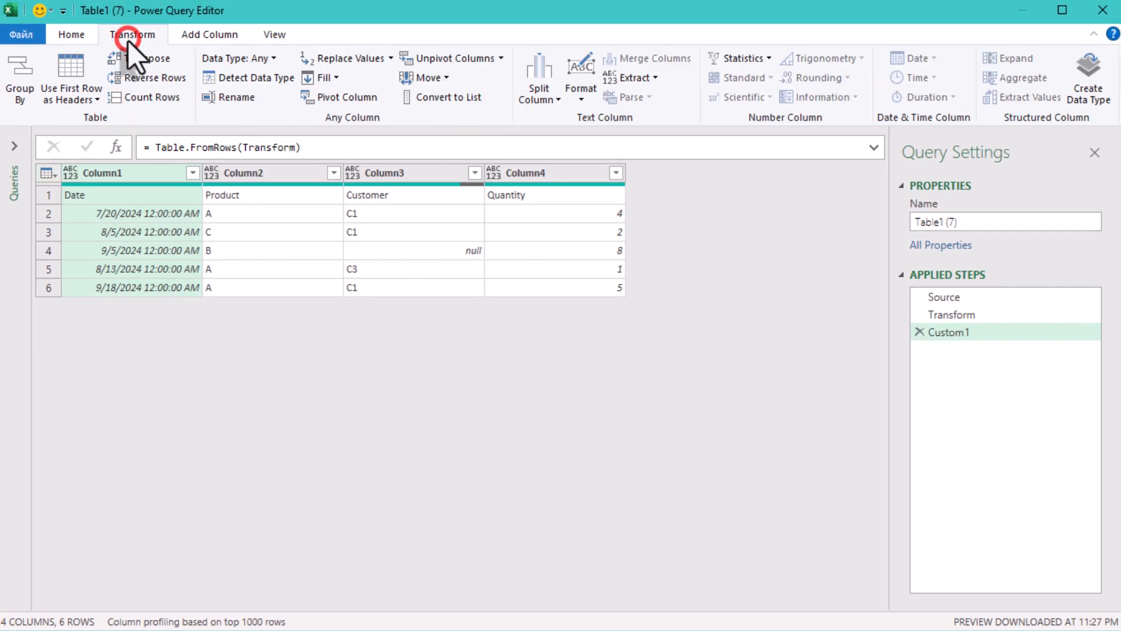
pyautogui.moveTo(71, 77)
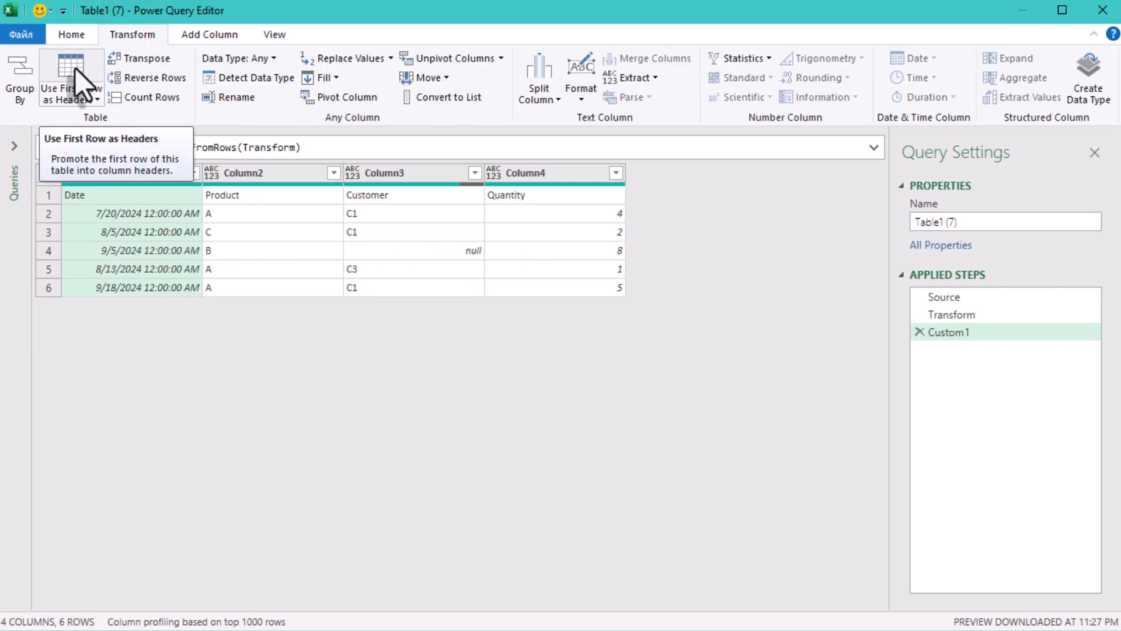
pyautogui.click(69, 77)
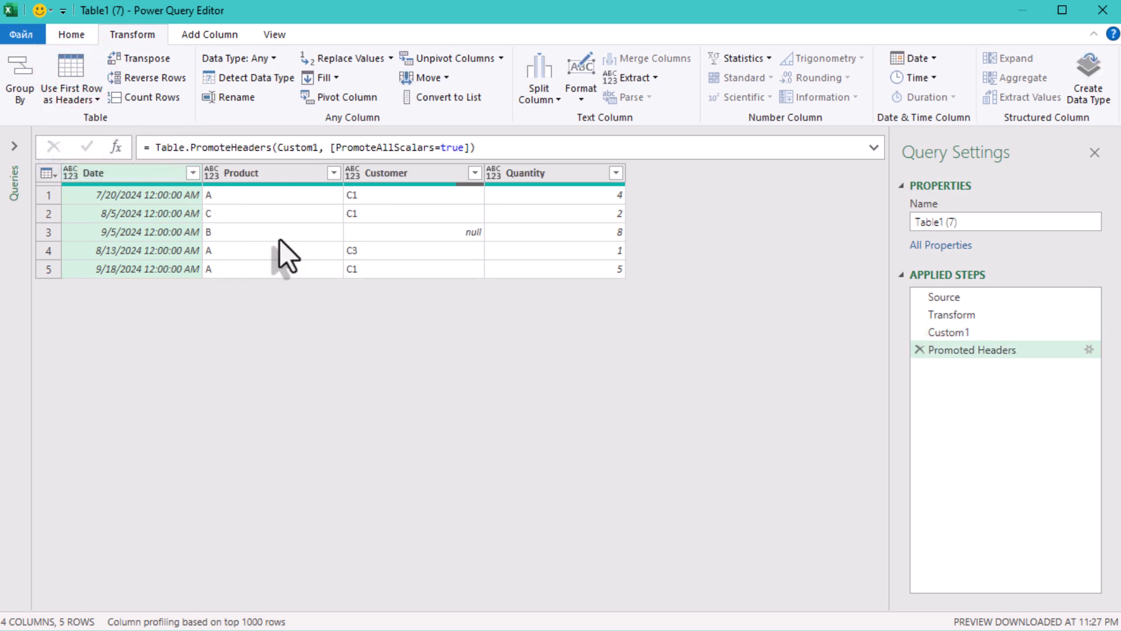
pyautogui.click(322, 148)
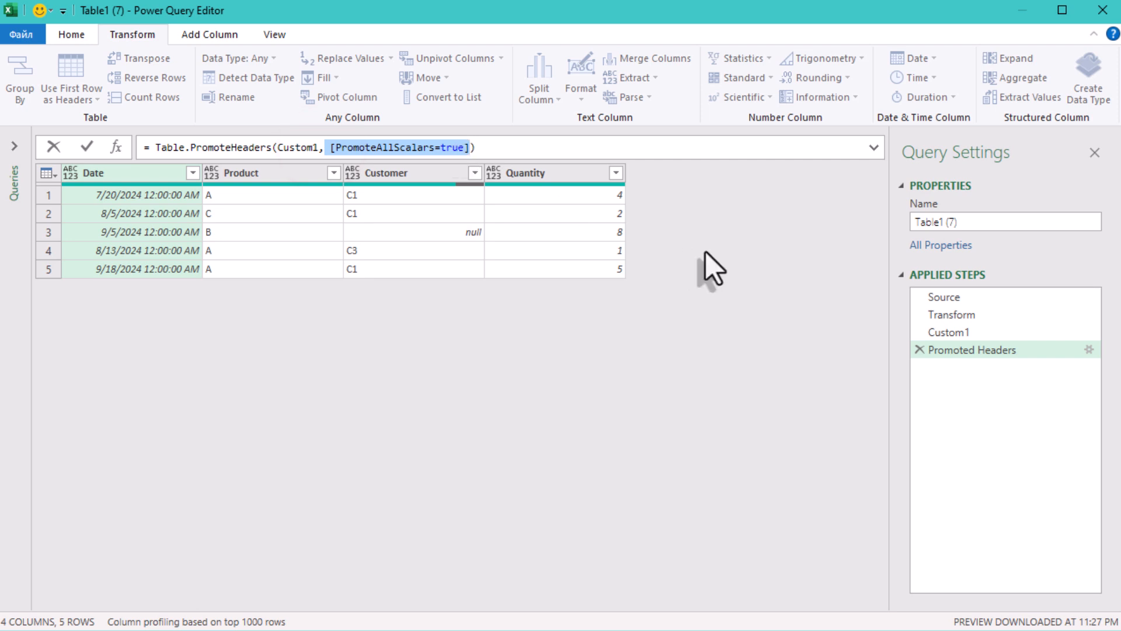
pyautogui.click(378, 397)
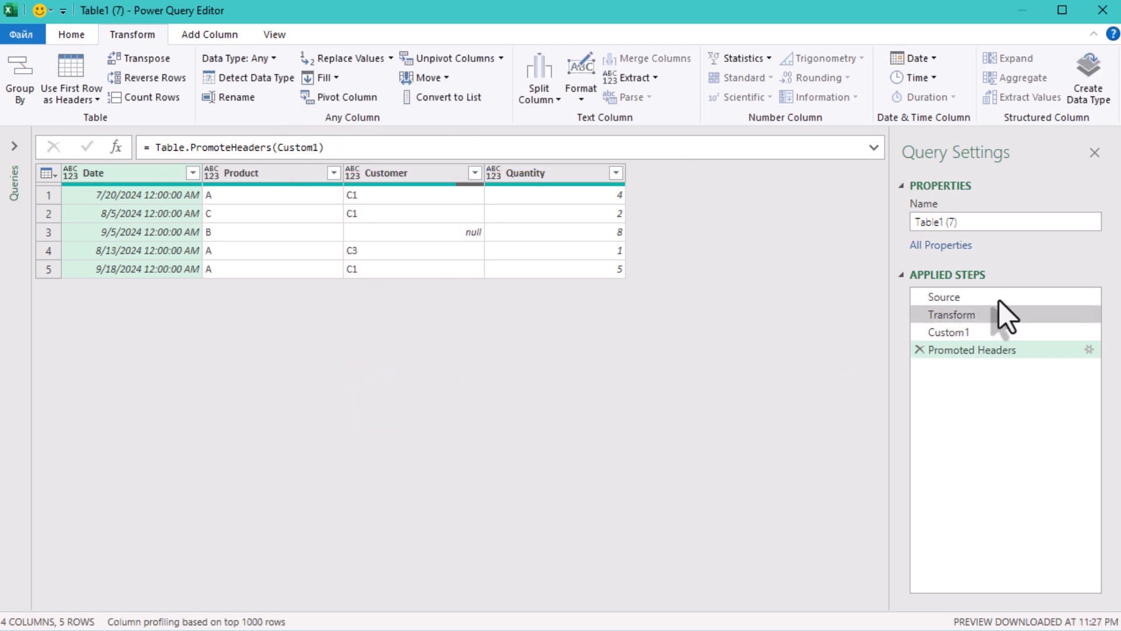
pyautogui.click(951, 314)
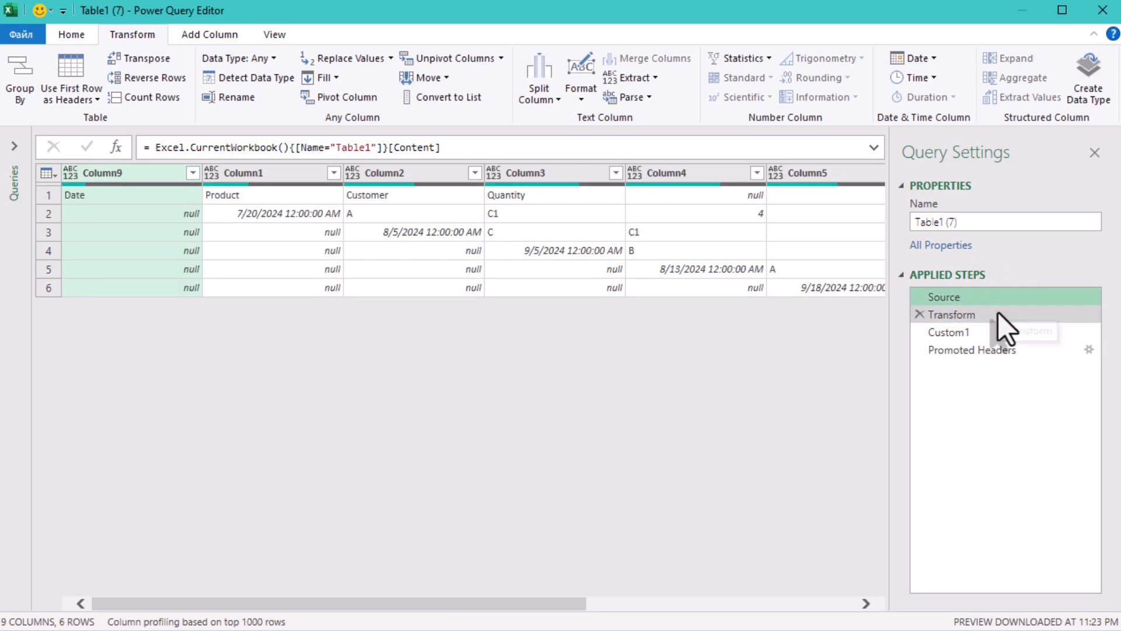
pyautogui.click(951, 314)
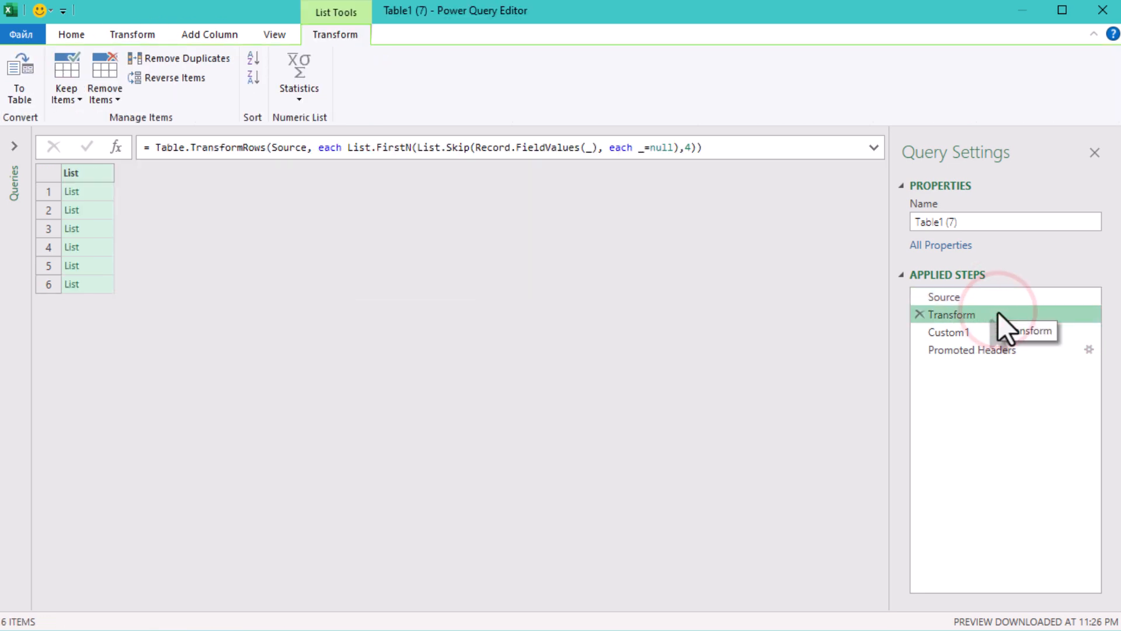
pyautogui.click(948, 331)
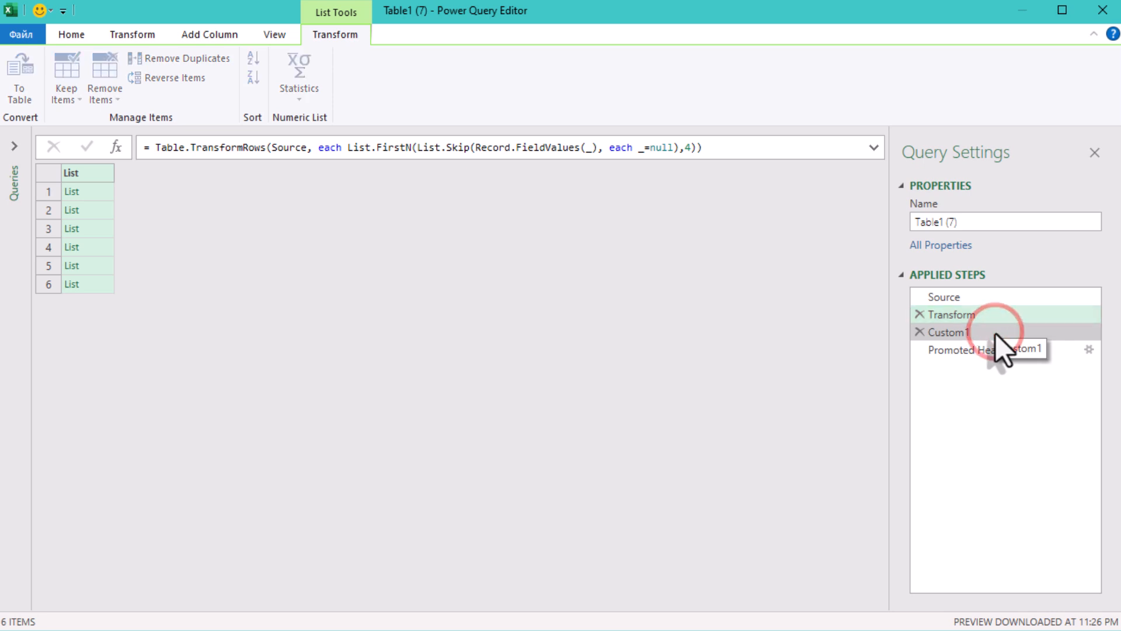
pyautogui.click(958, 330)
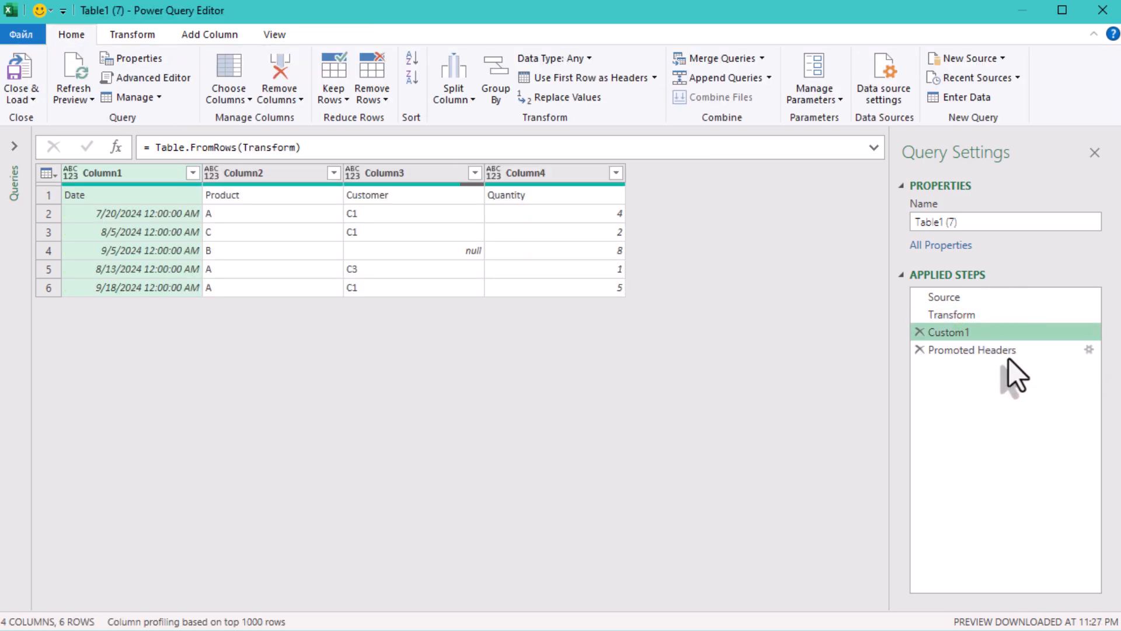
pyautogui.click(973, 349)
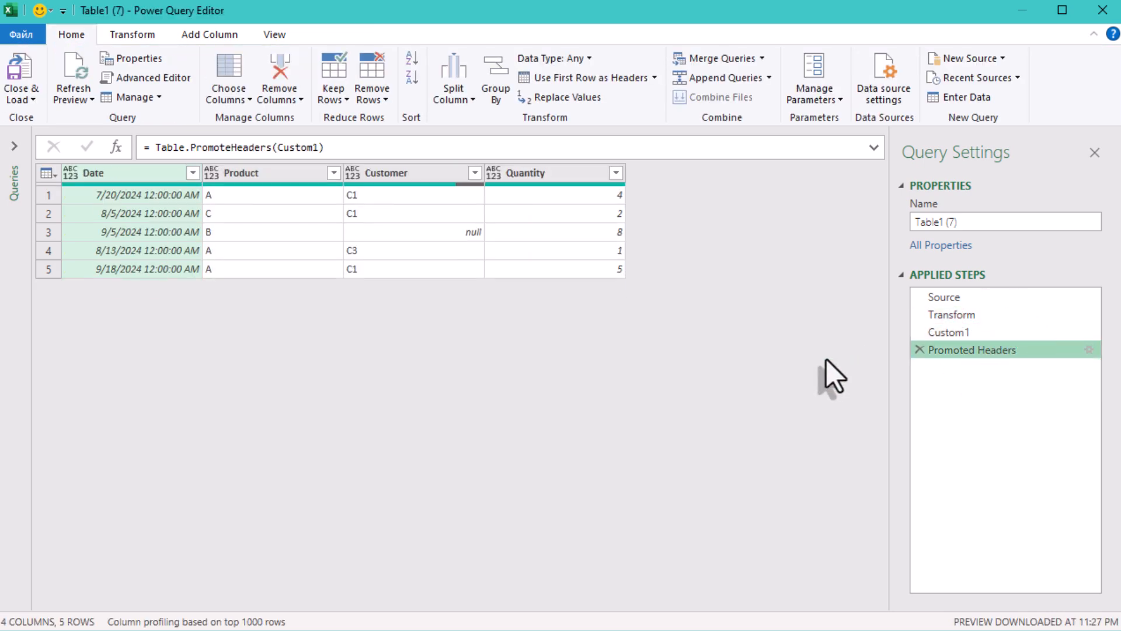